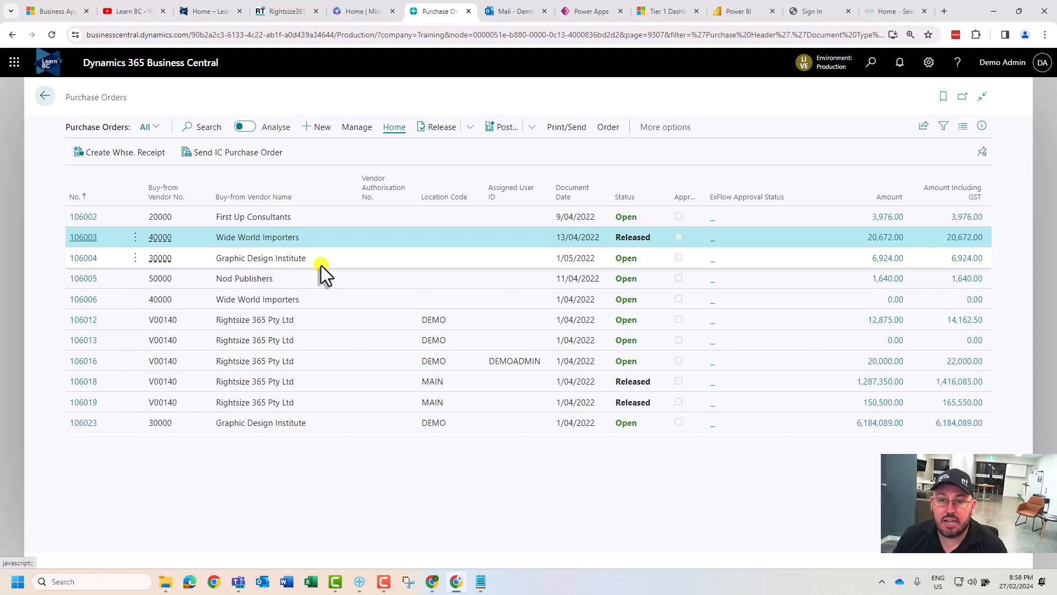
pyautogui.moveTo(84, 237)
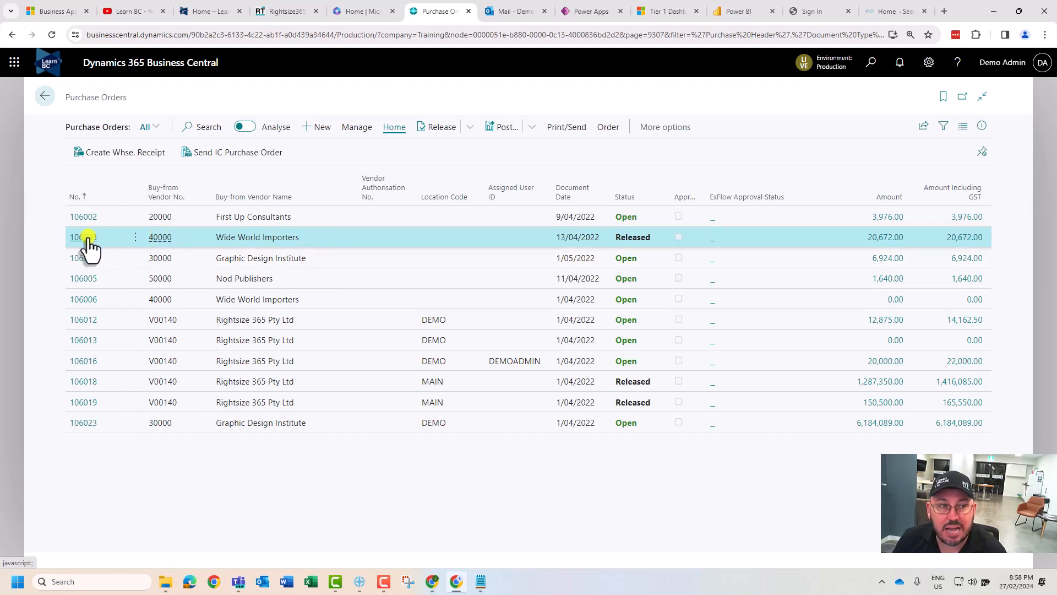
# Review order 106003's lines showing received quantities 6, 7, 15 and remaining 2, 13, 5
pyautogui.click(77, 236)
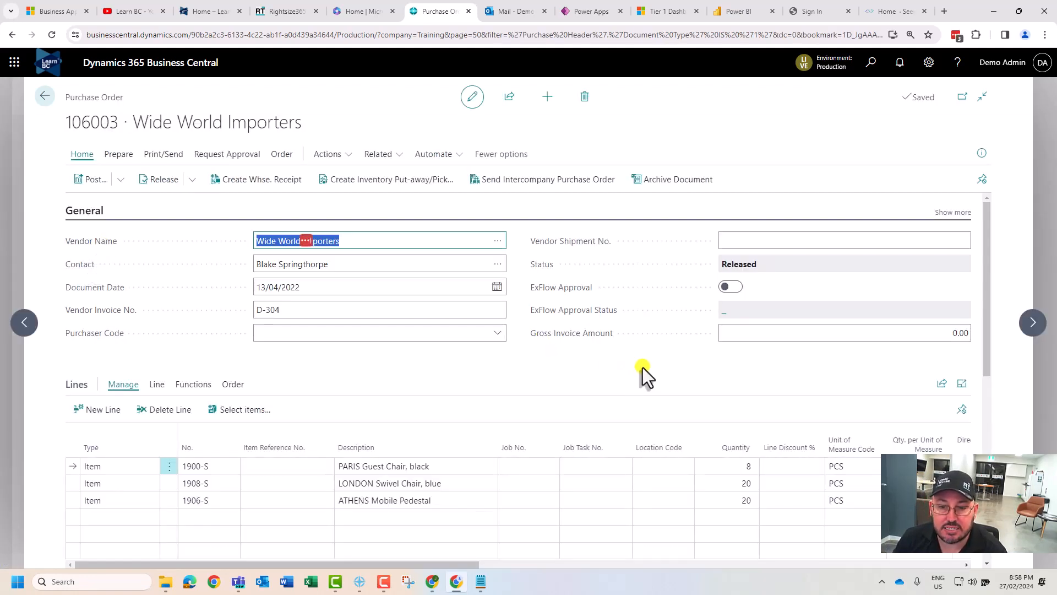
pyautogui.scroll(-3)
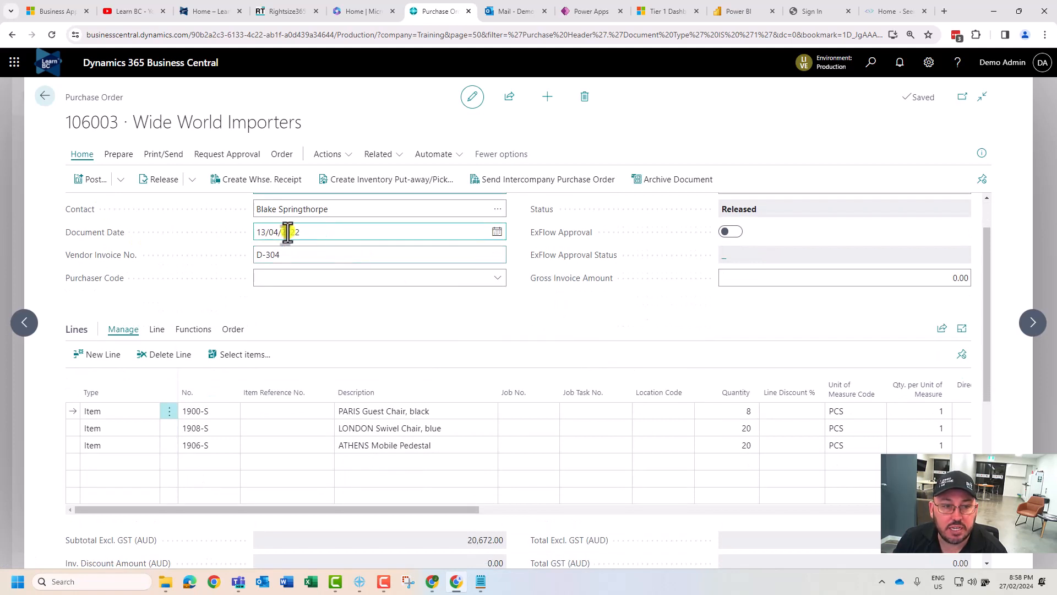
pyautogui.scroll(-3)
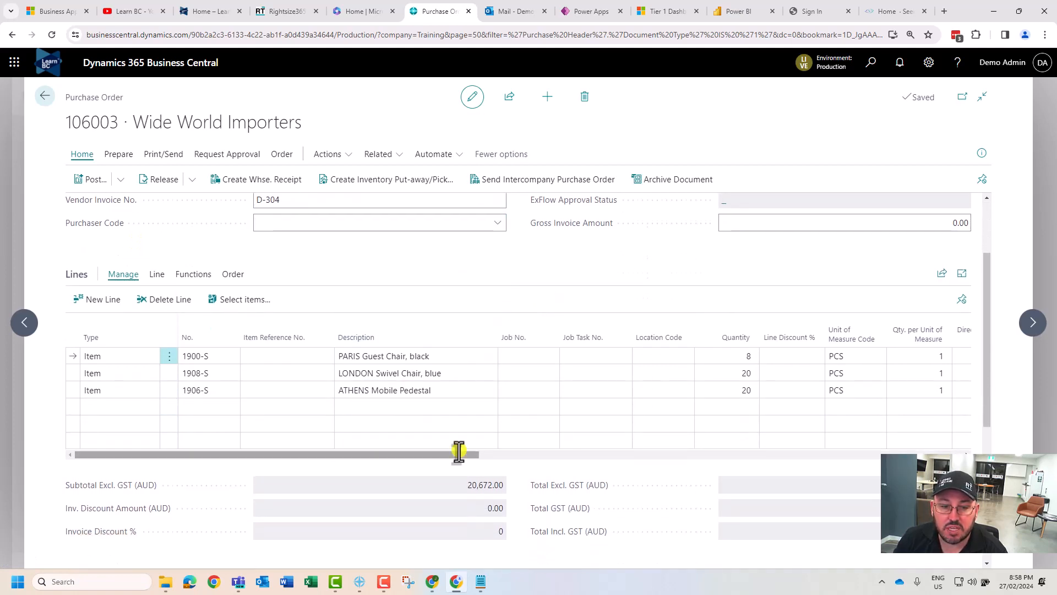
pyautogui.moveTo(459, 455); pyautogui.dragTo(759, 455)
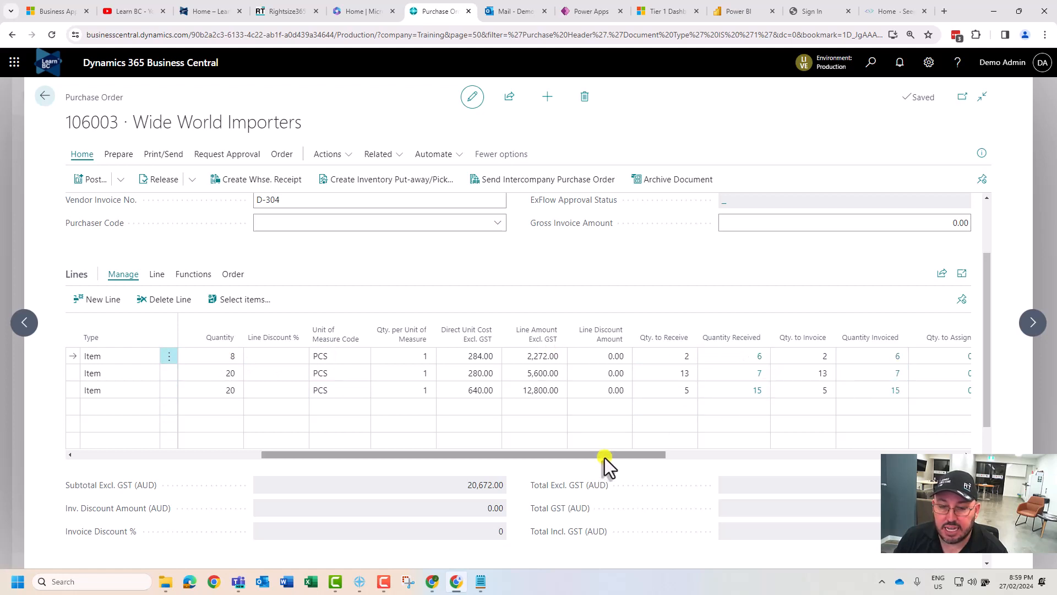
pyautogui.moveTo(603, 454); pyautogui.dragTo(771, 454)
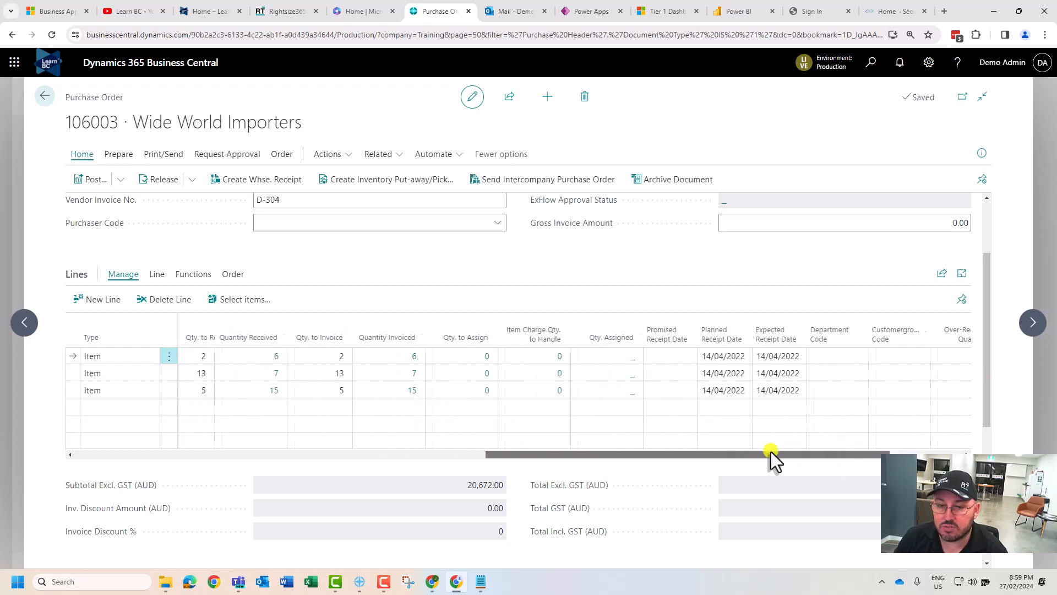
pyautogui.moveTo(771, 454); pyautogui.dragTo(327, 454)
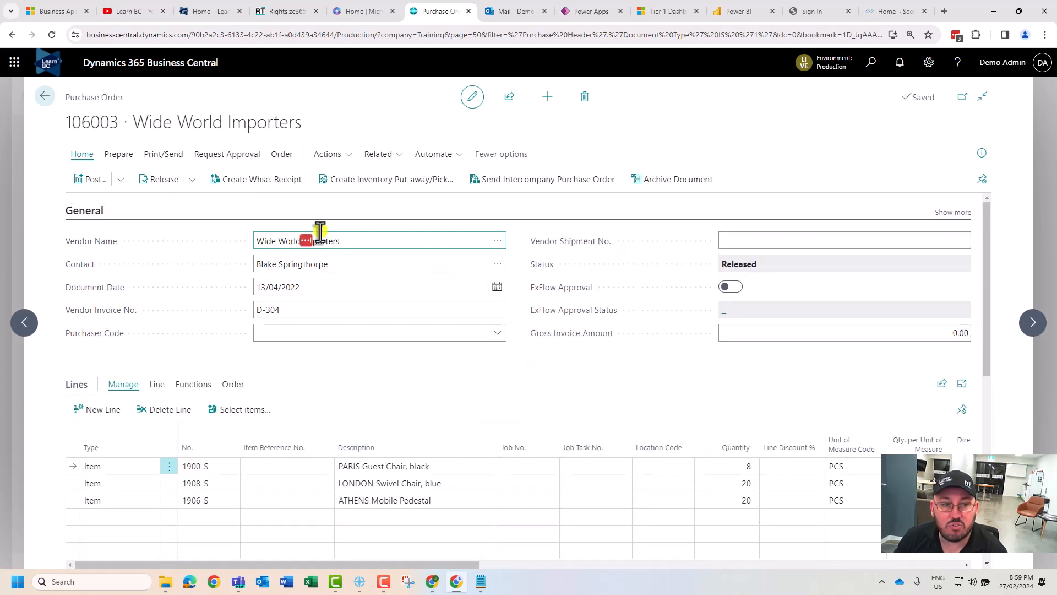
# Reopen released purchase order 106003, then delete it and confirm with Yes
pyautogui.click(191, 178)
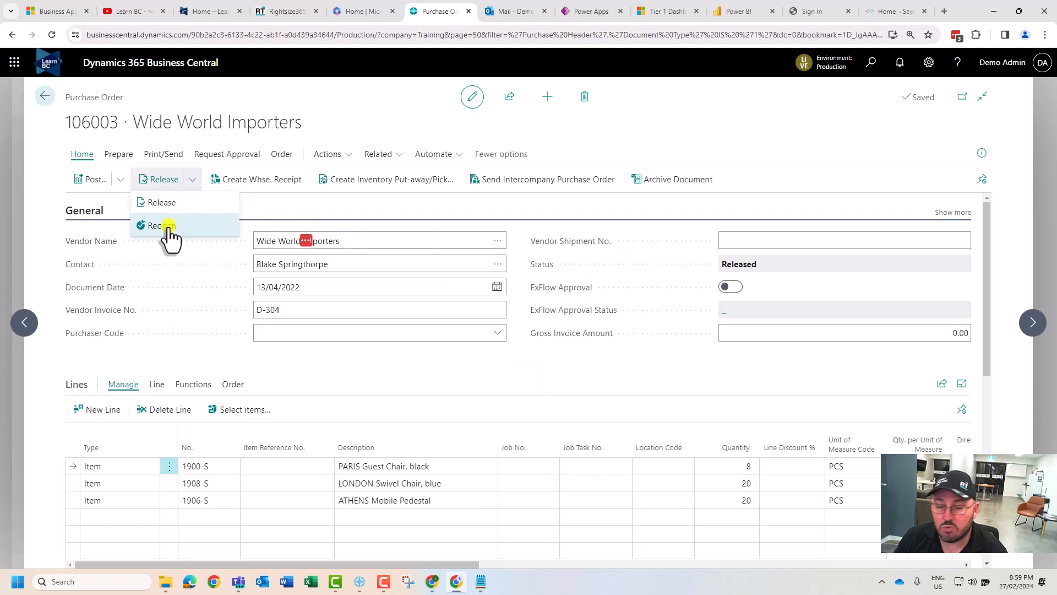
pyautogui.click(161, 225)
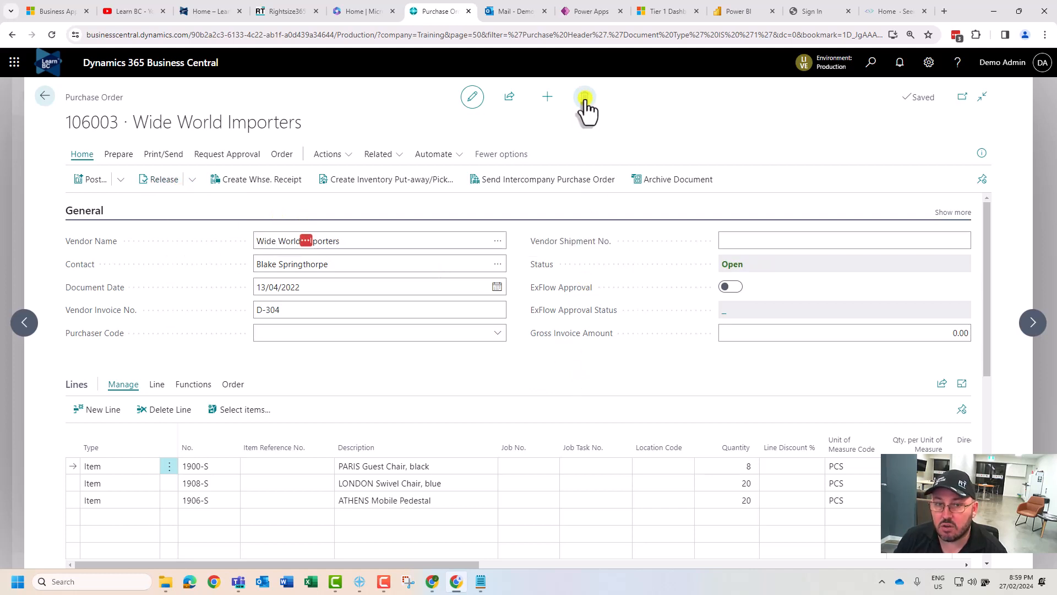
pyautogui.click(584, 97)
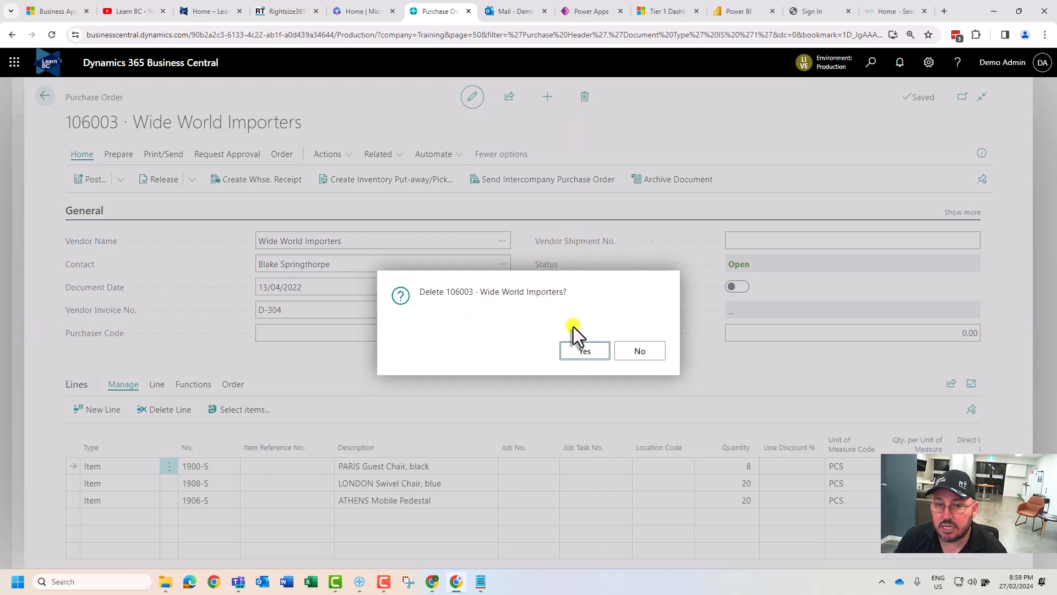
pyautogui.click(584, 350)
pyautogui.write('a')
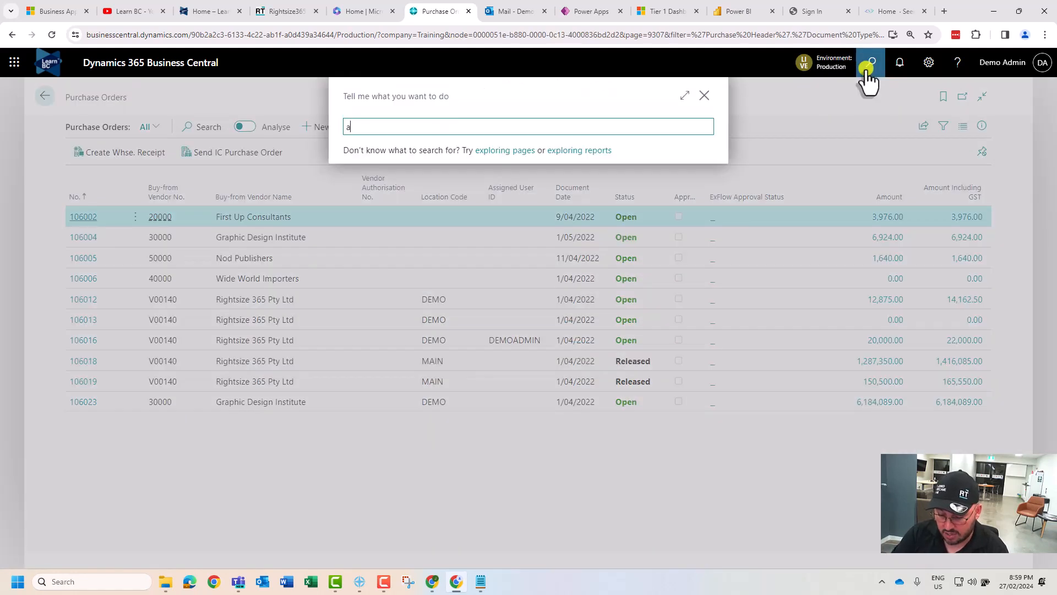
# Search 'archi pur' and show Purchase Order Archives with two versions of 106003
pyautogui.write('rchi pur')
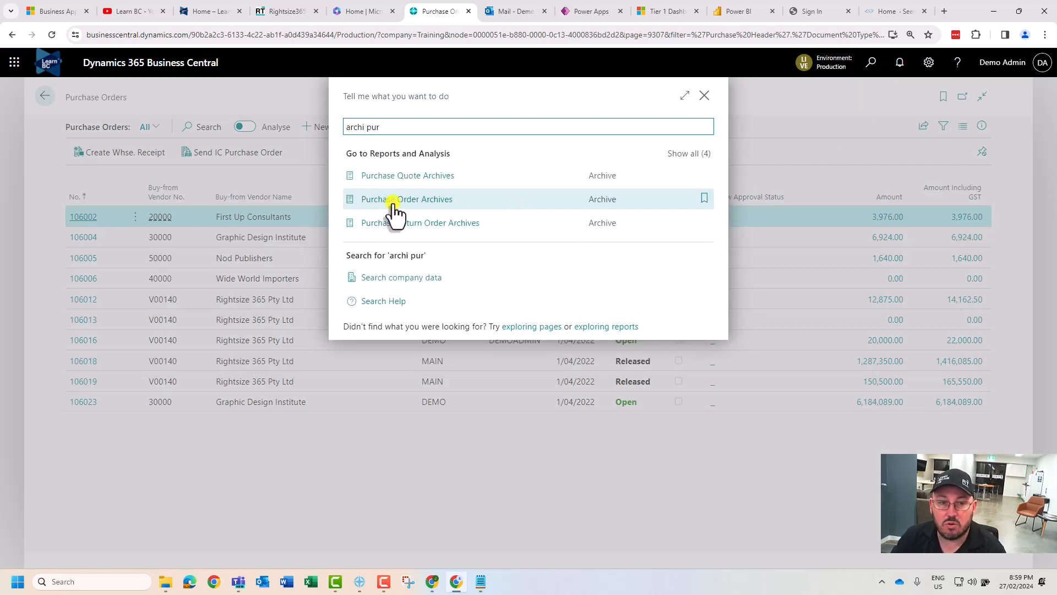
pyautogui.click(408, 199)
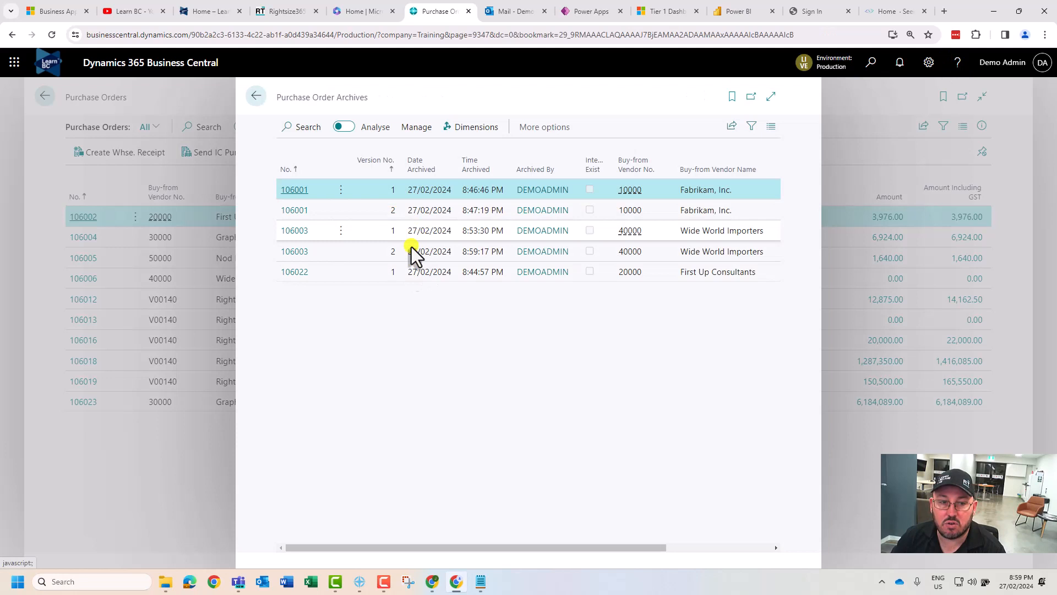